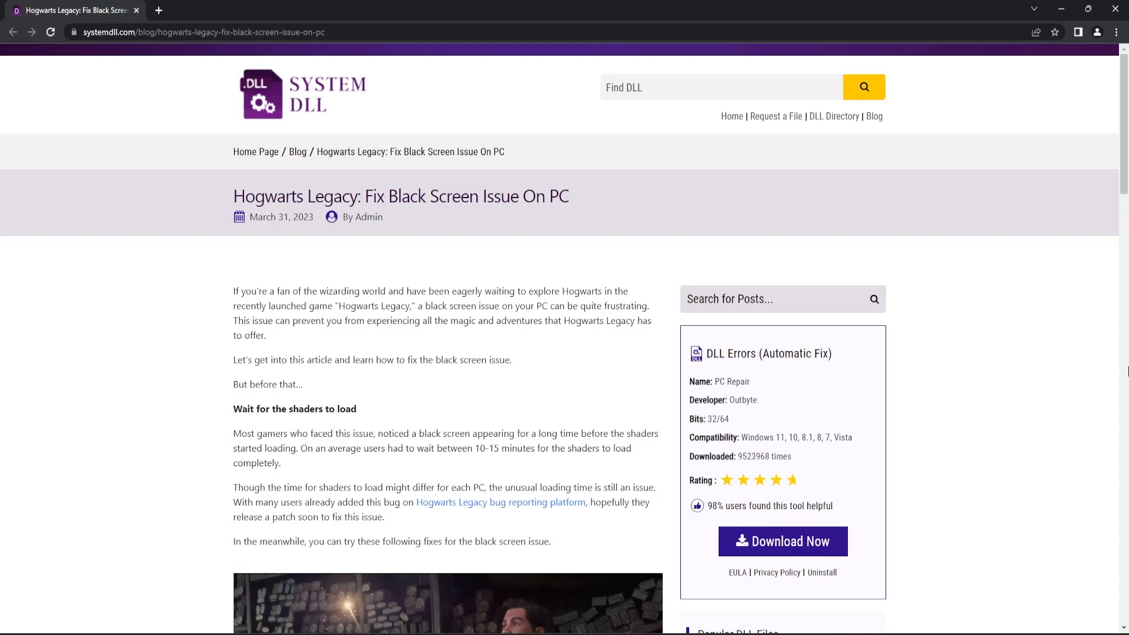
mouse_move(191, 9)
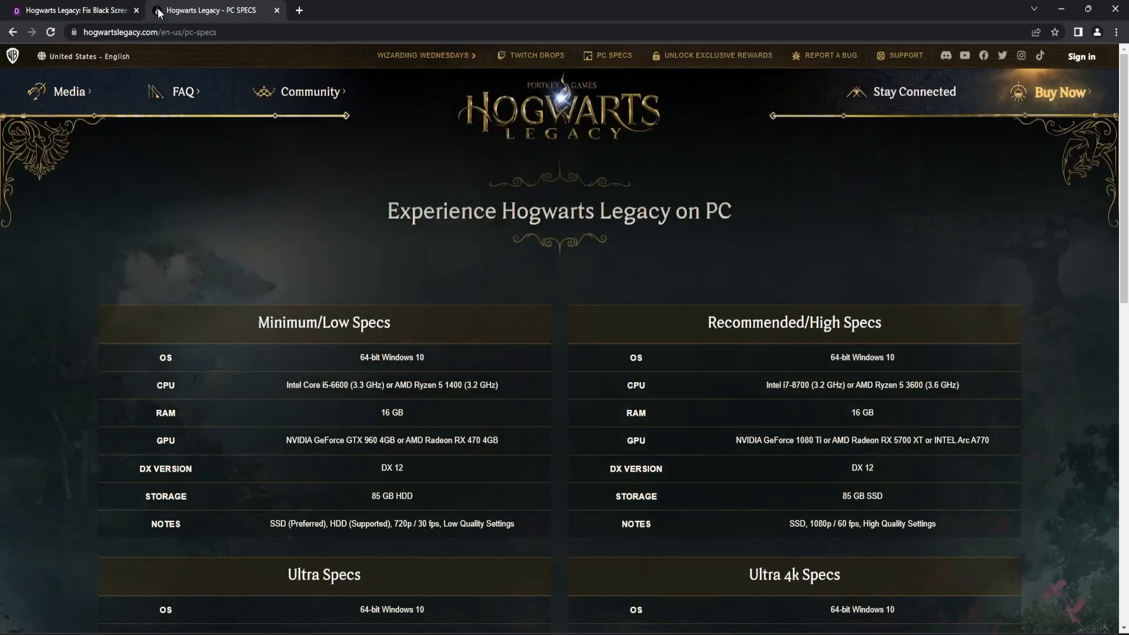
mouse_move(159, 360)
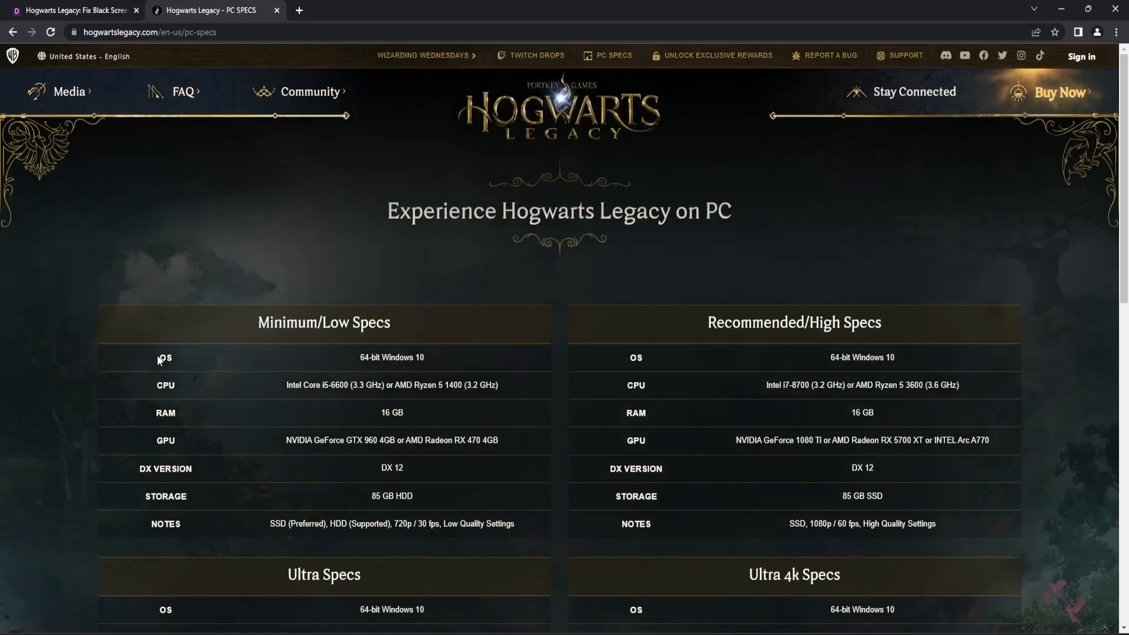
Run %appdata% to show the AppData Roaming folder in File Explorer
scroll(down, 3)
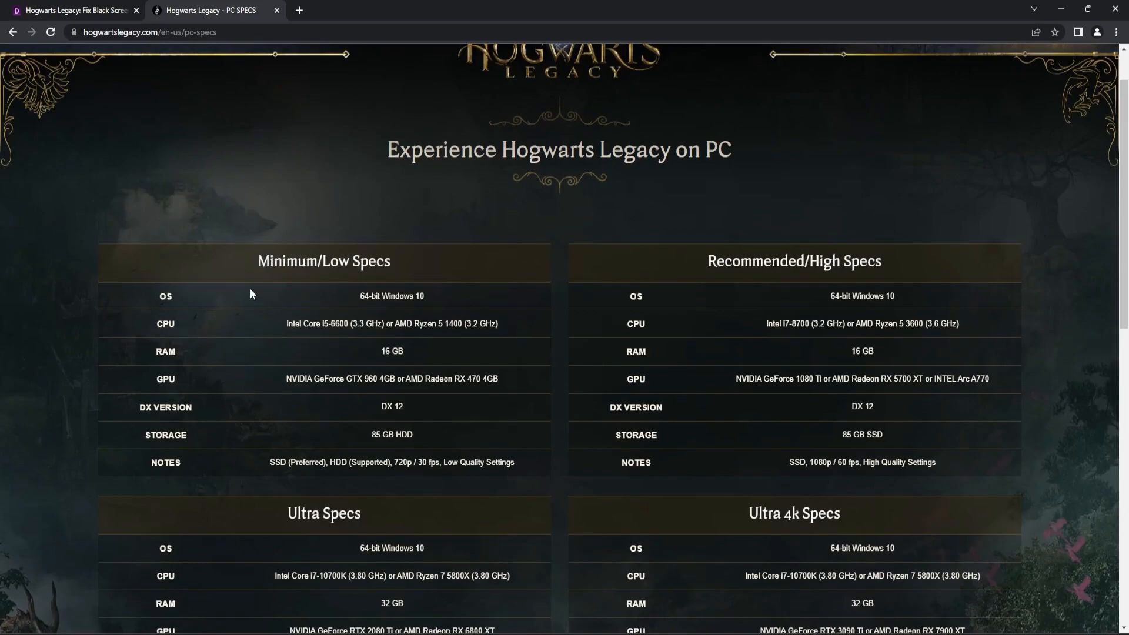
mouse_move(217, 306)
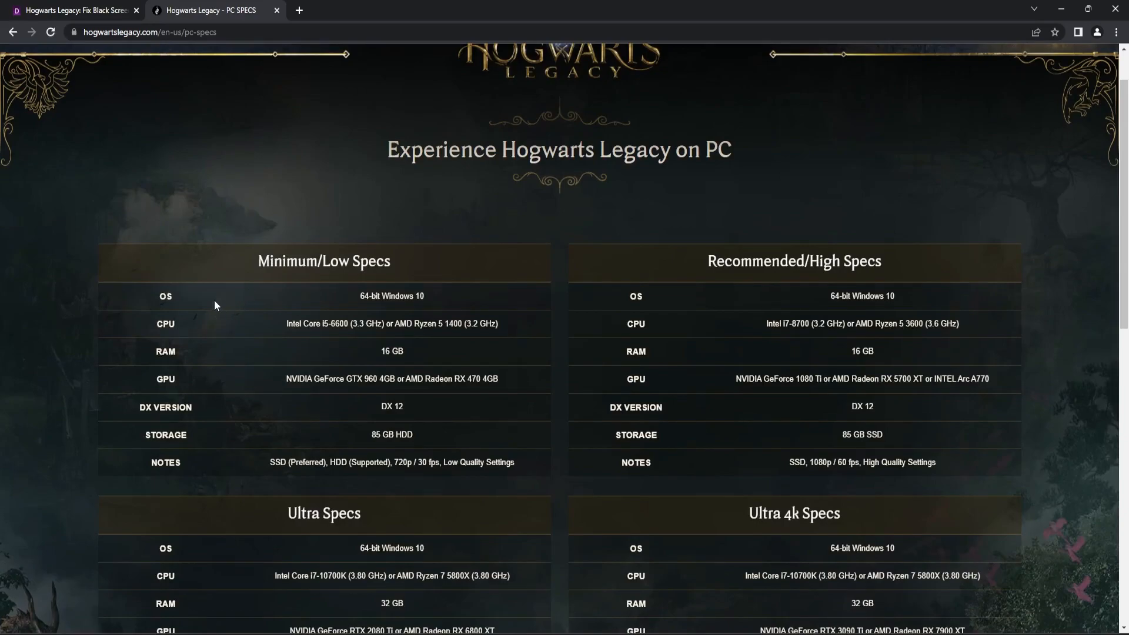
mouse_move(196, 307)
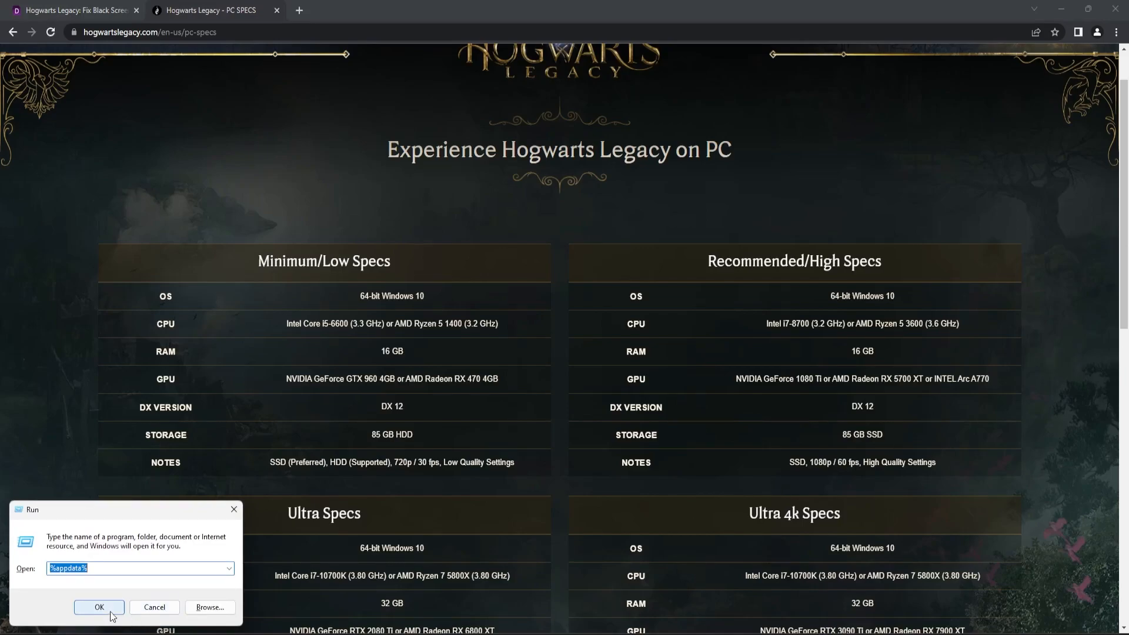
click(99, 607)
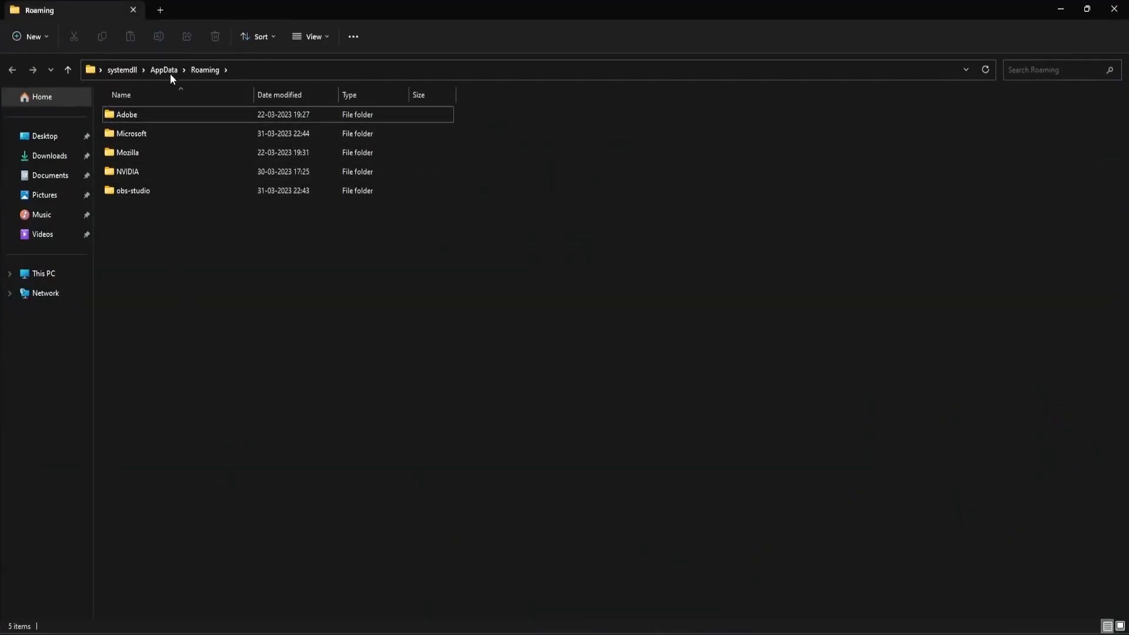
Navigate to AppData > Local > Hogwarts Legacy > Saved > Config > WindowsNoEditor
click(164, 70)
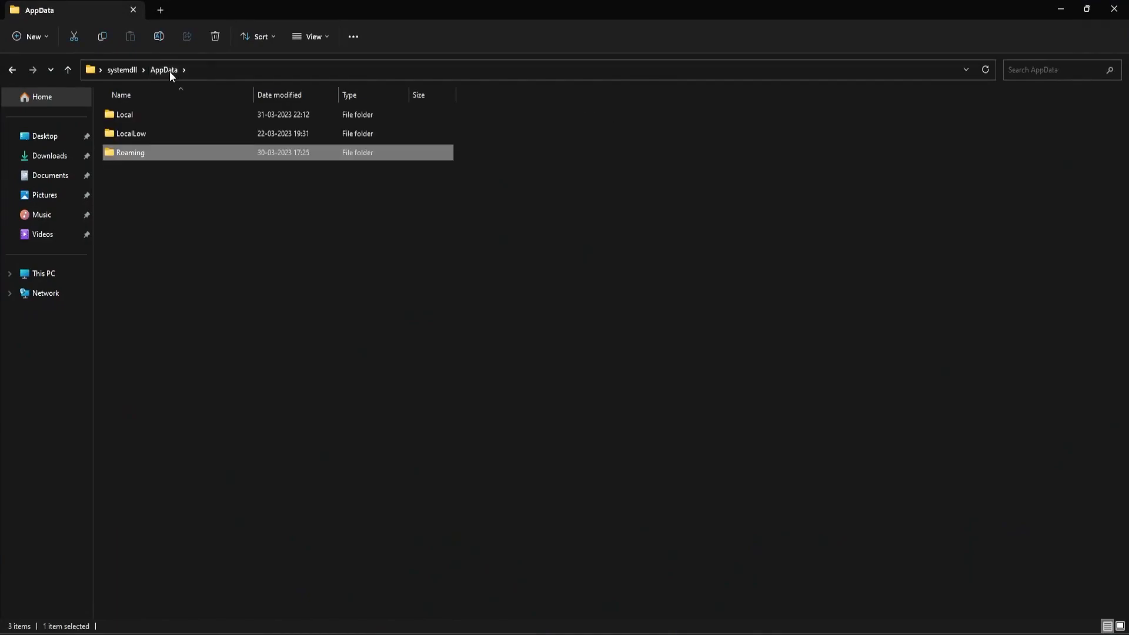
double_click(124, 114)
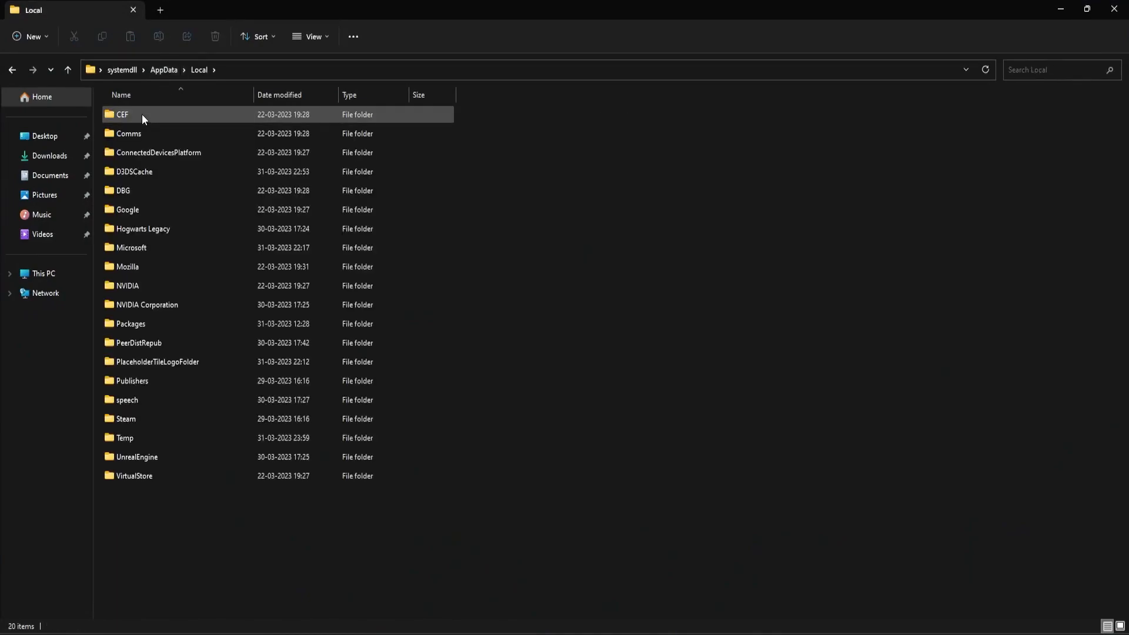
click(142, 228)
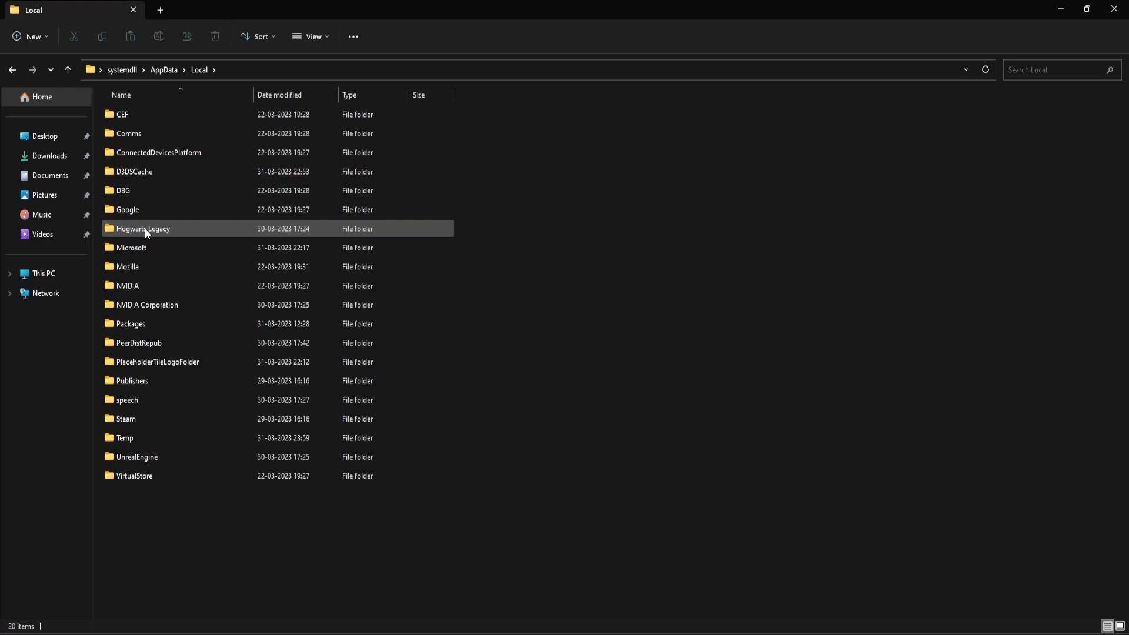
double_click(142, 228)
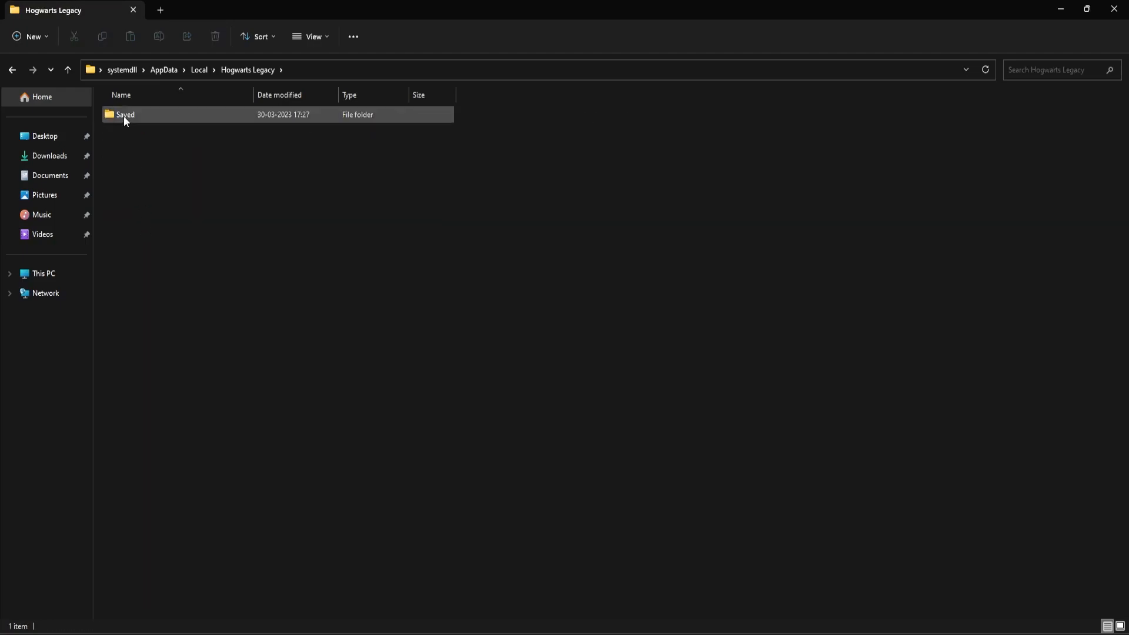
double_click(124, 114)
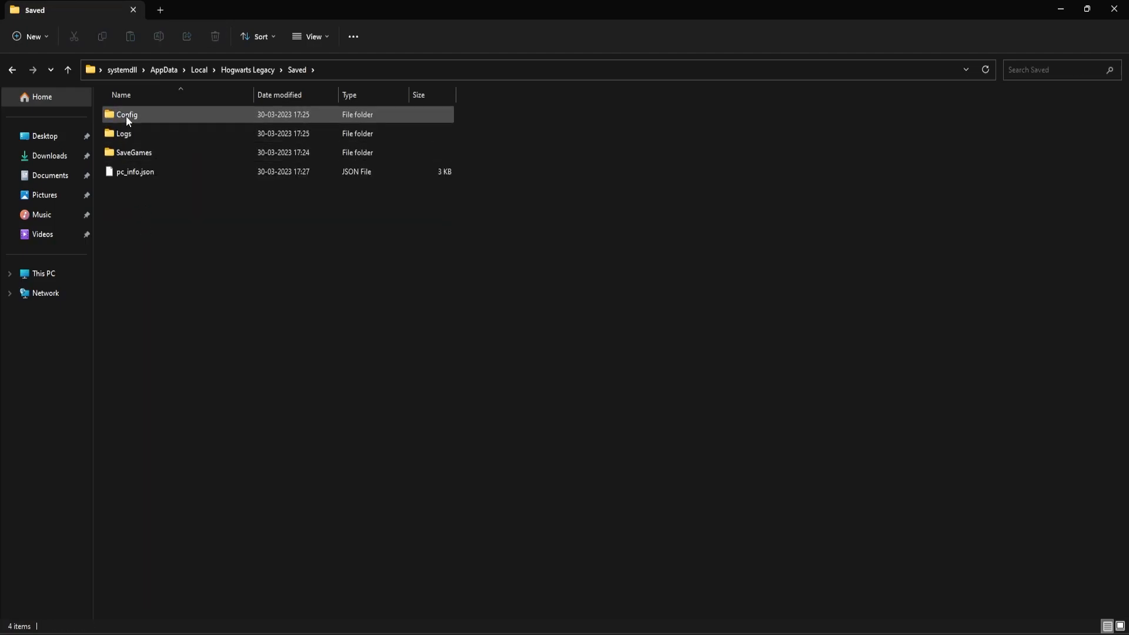
double_click(127, 114)
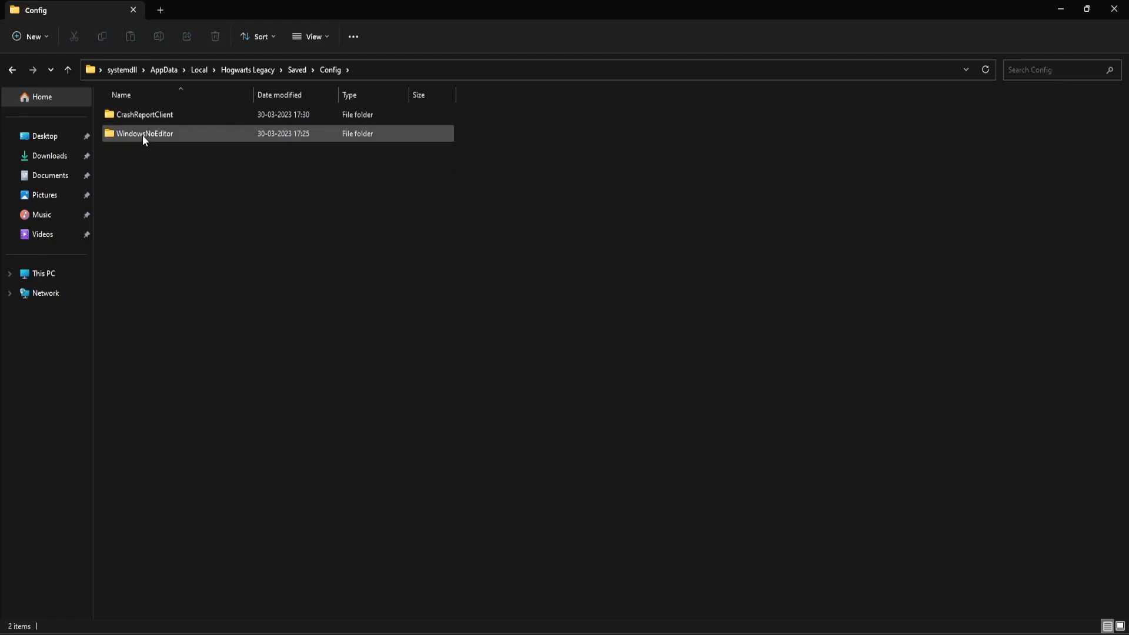
double_click(146, 133)
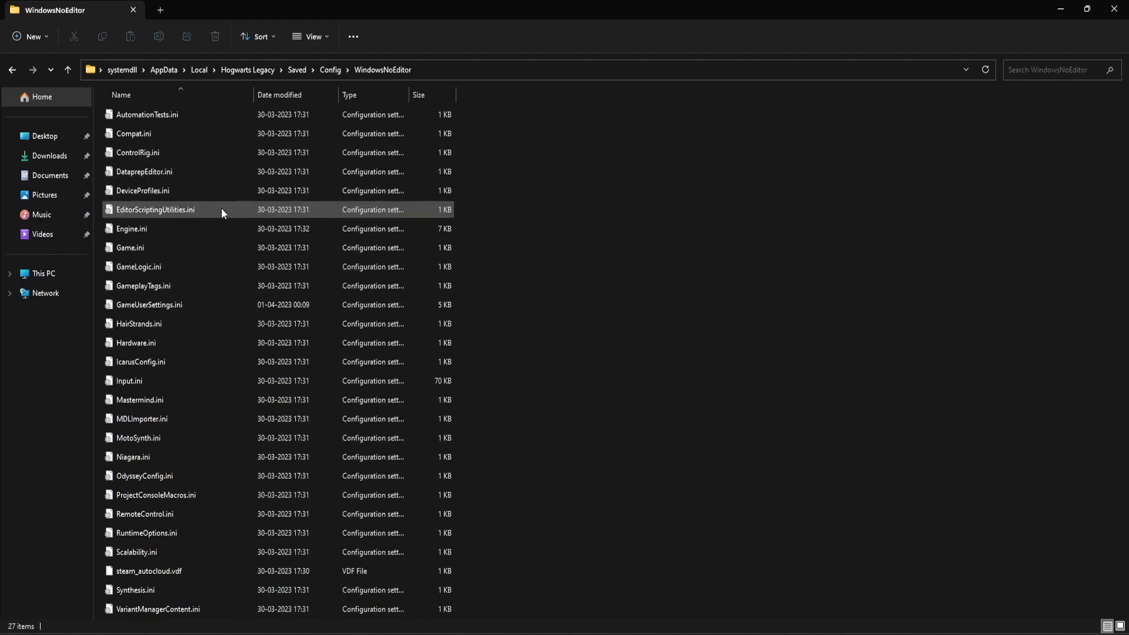
Select GameUserSettings.ini and launch it in Notepad for editing
click(150, 304)
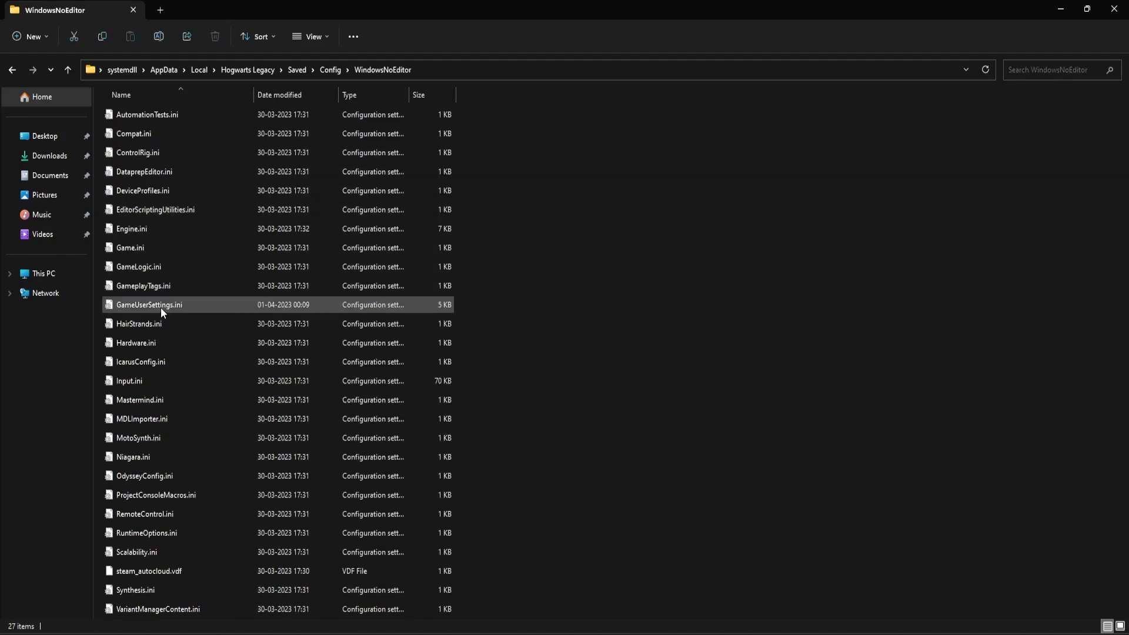
click(150, 304)
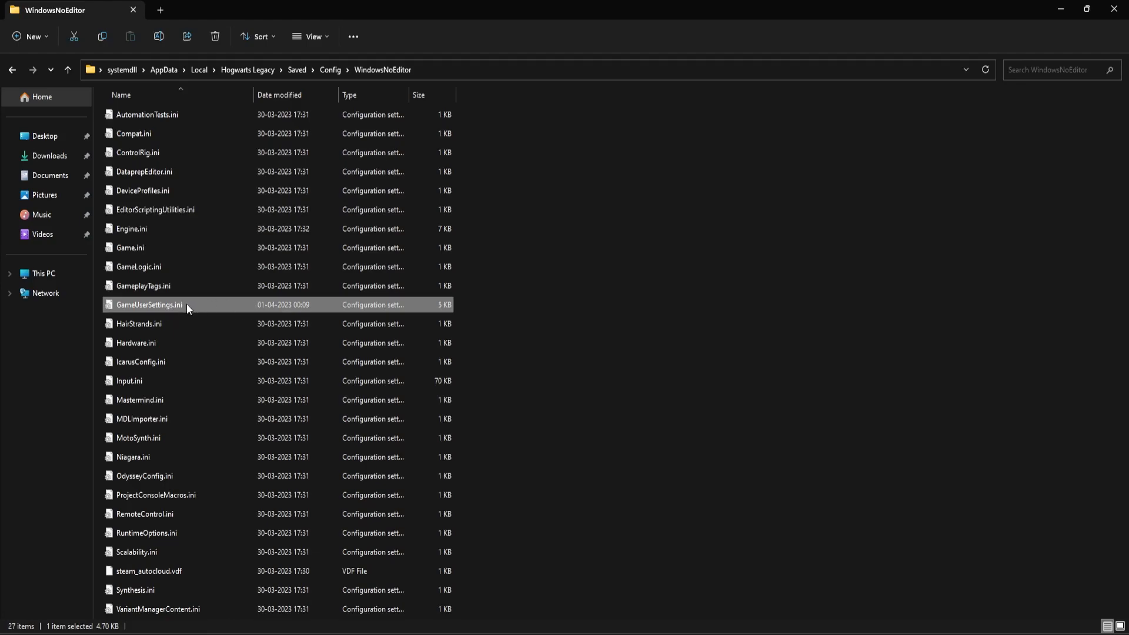
double_click(149, 304)
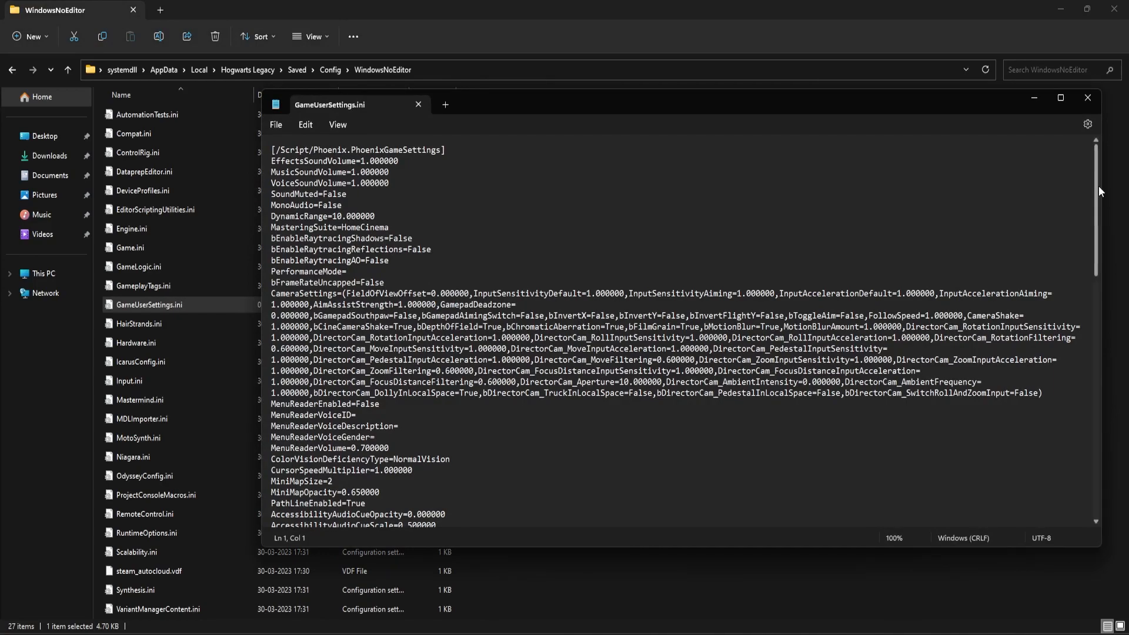
Add r.ShaderPipelineCache.Enabled = 0 under [ShaderPipelineCache.CacheFile], save and close the file
scroll(down, 3)
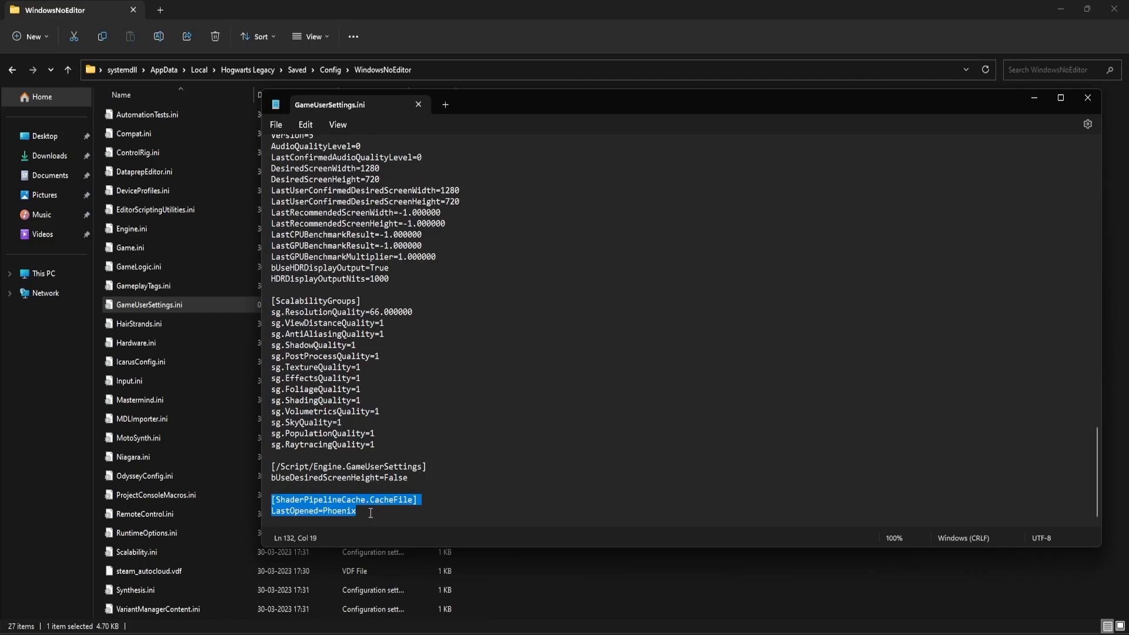
click(398, 509)
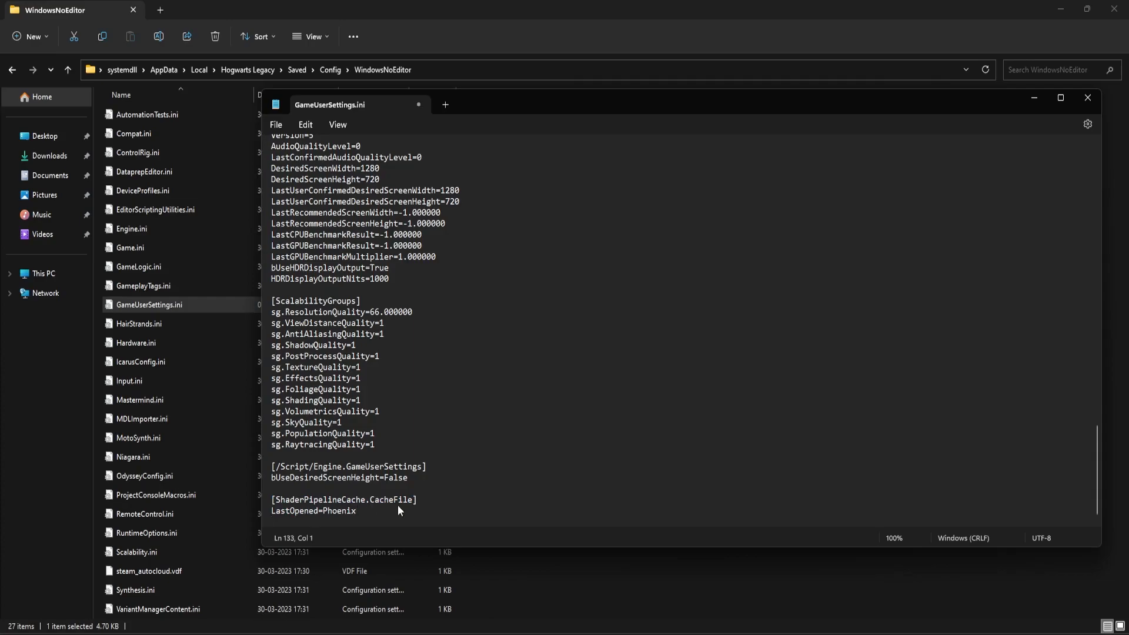
text(r.ShaderPipelineCache.Enabled = 0)
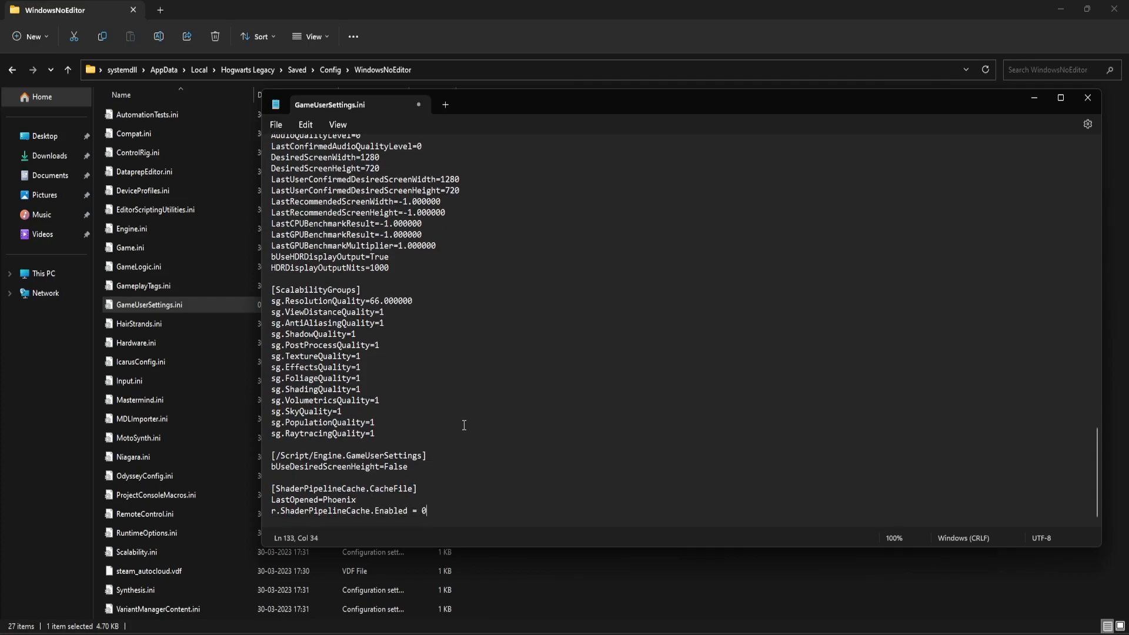
key(ctrl+s)
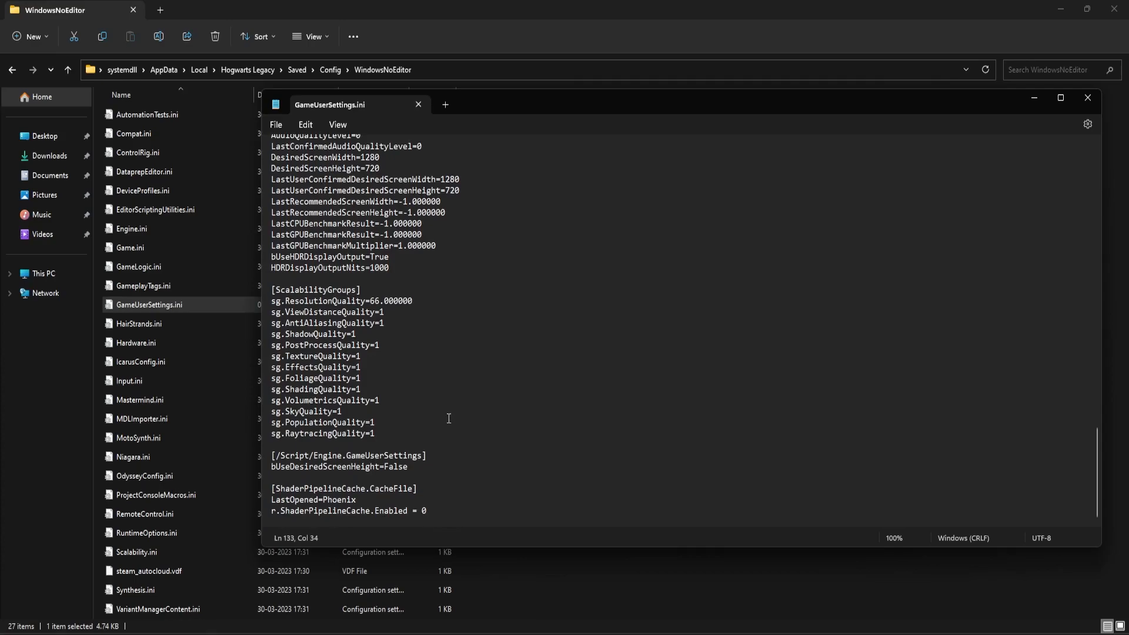
mouse_move(434, 333)
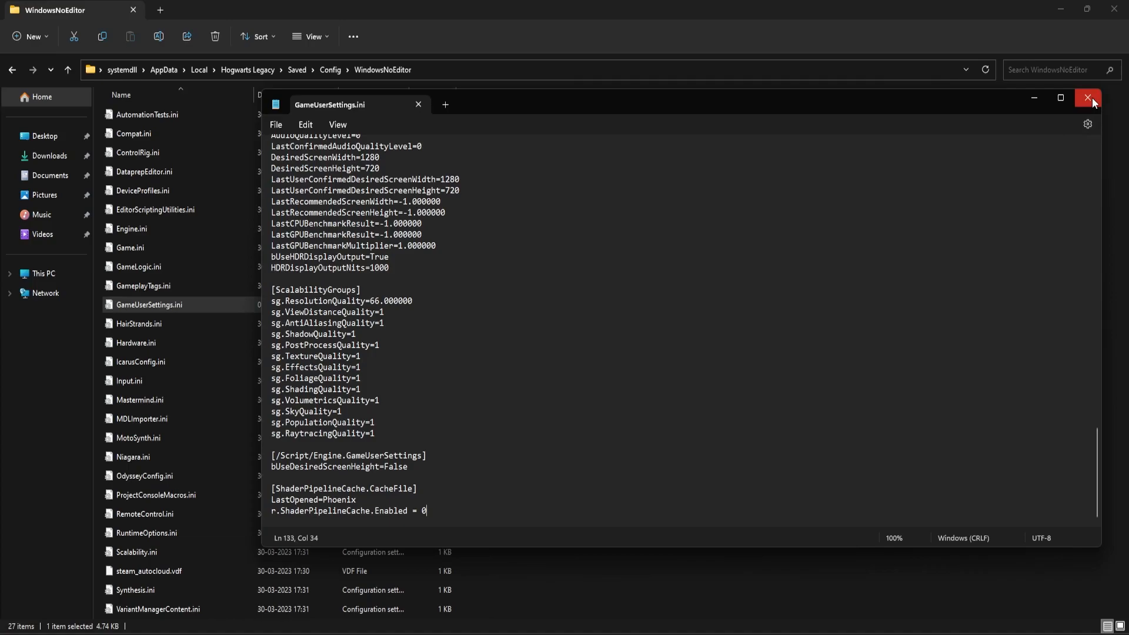
click(1088, 98)
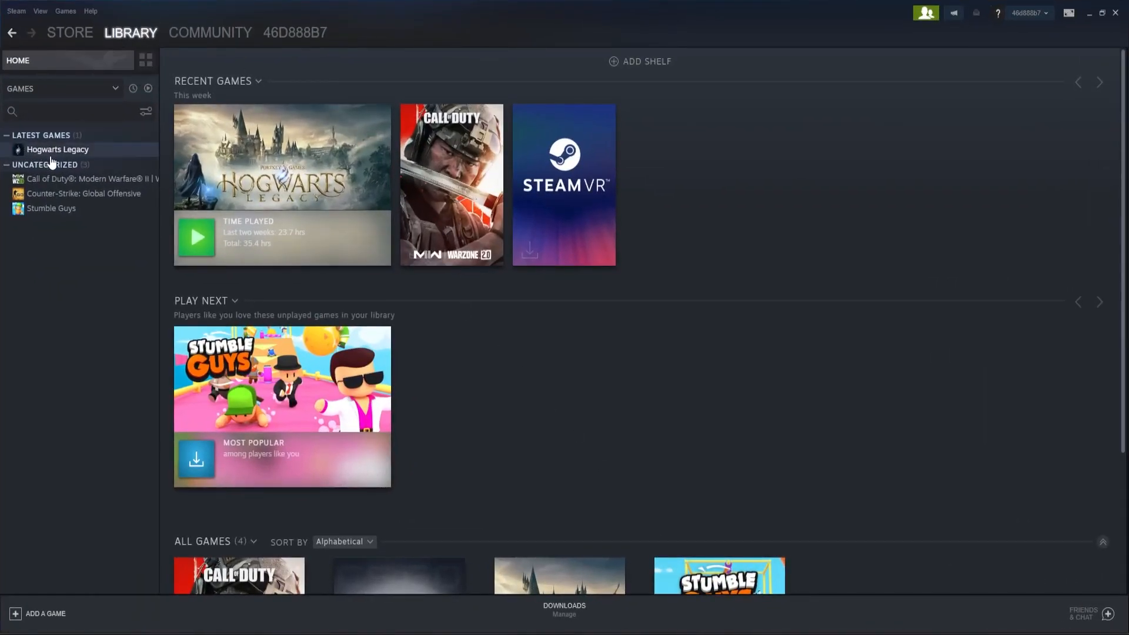
From the Steam Library sidebar, bring up Hogwarts Legacy's Properties window
click(64, 112)
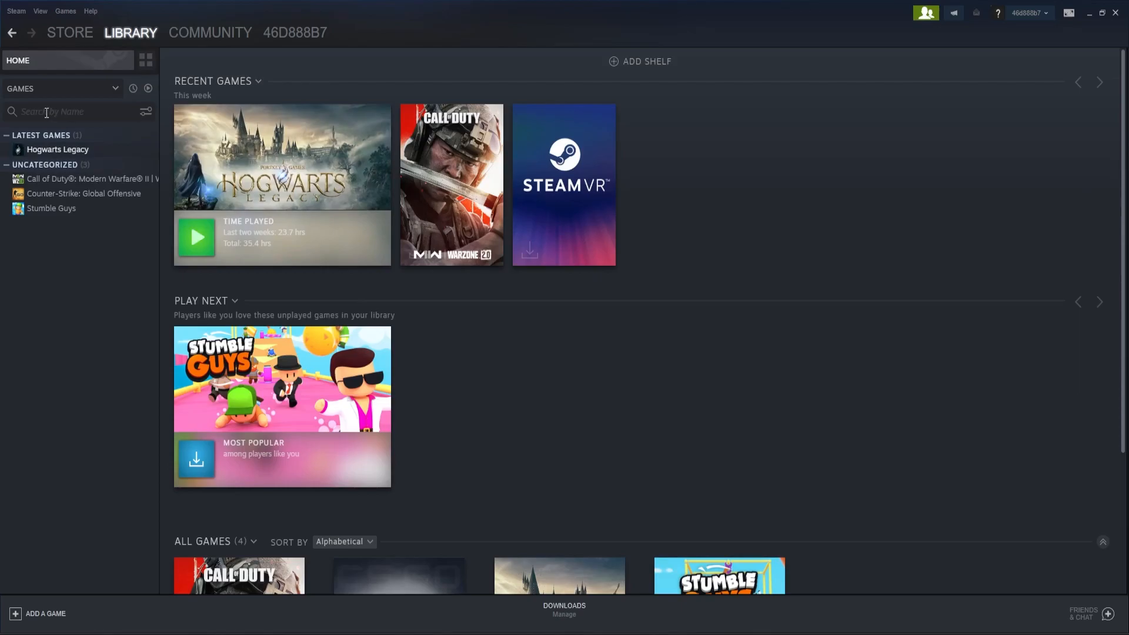
mouse_move(57, 150)
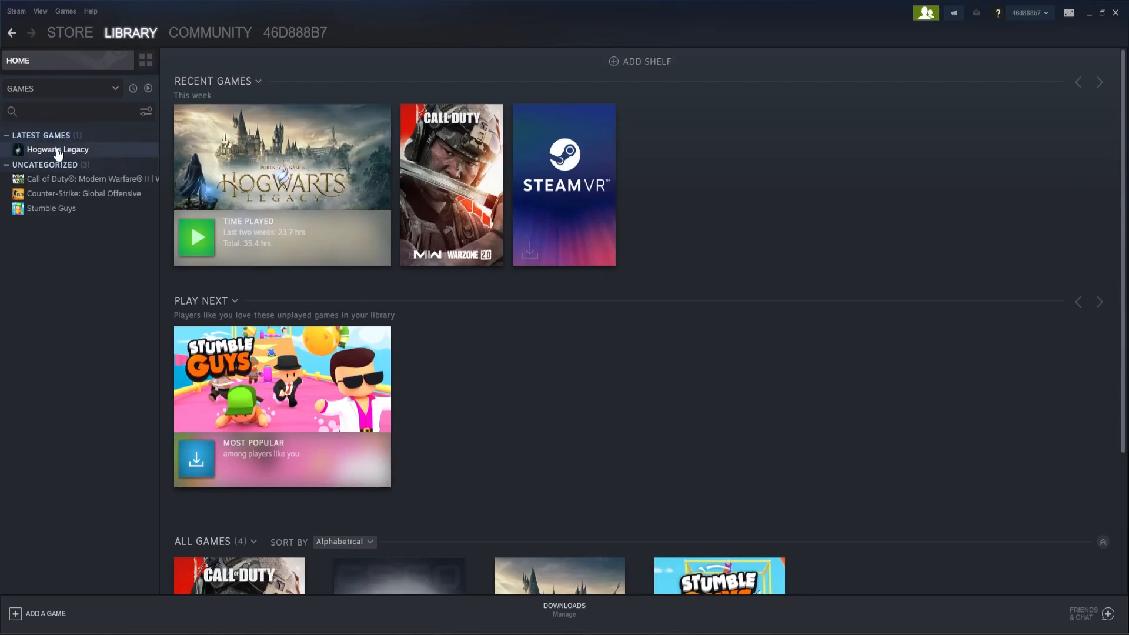
right_click(57, 149)
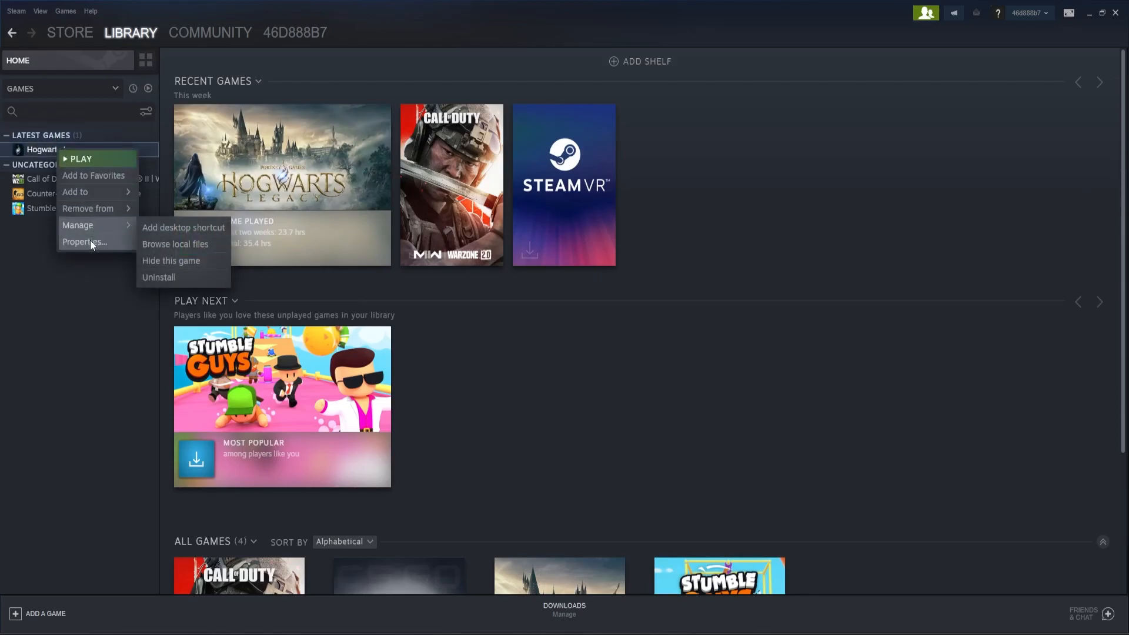
click(85, 241)
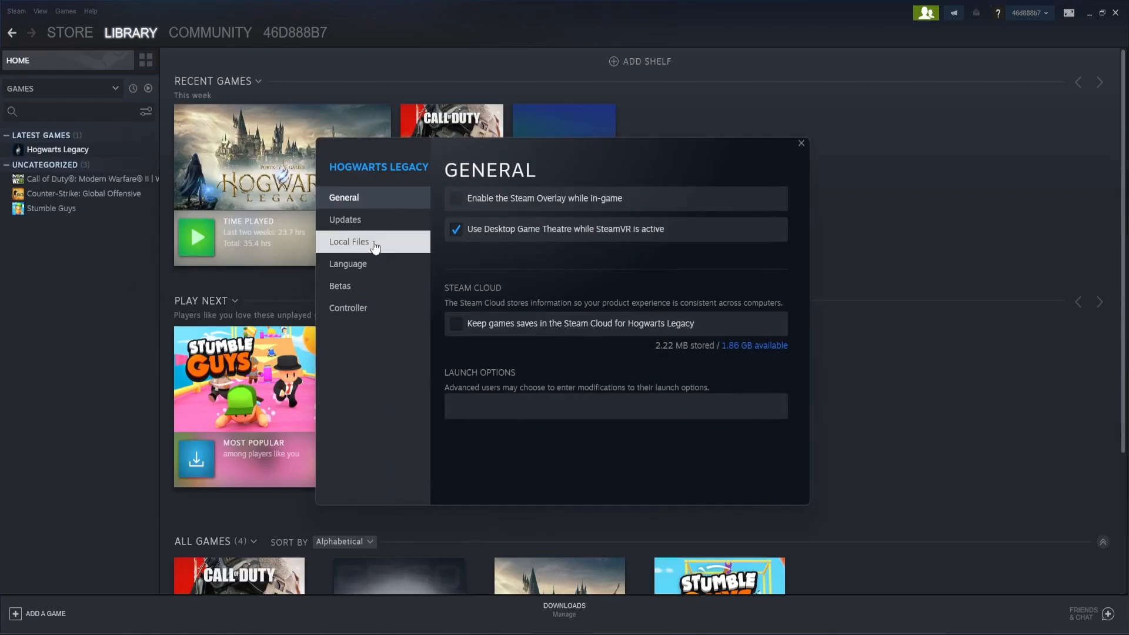
Show Hogwarts Legacy's Local Files settings, then bring up the Windows Start menu
click(349, 241)
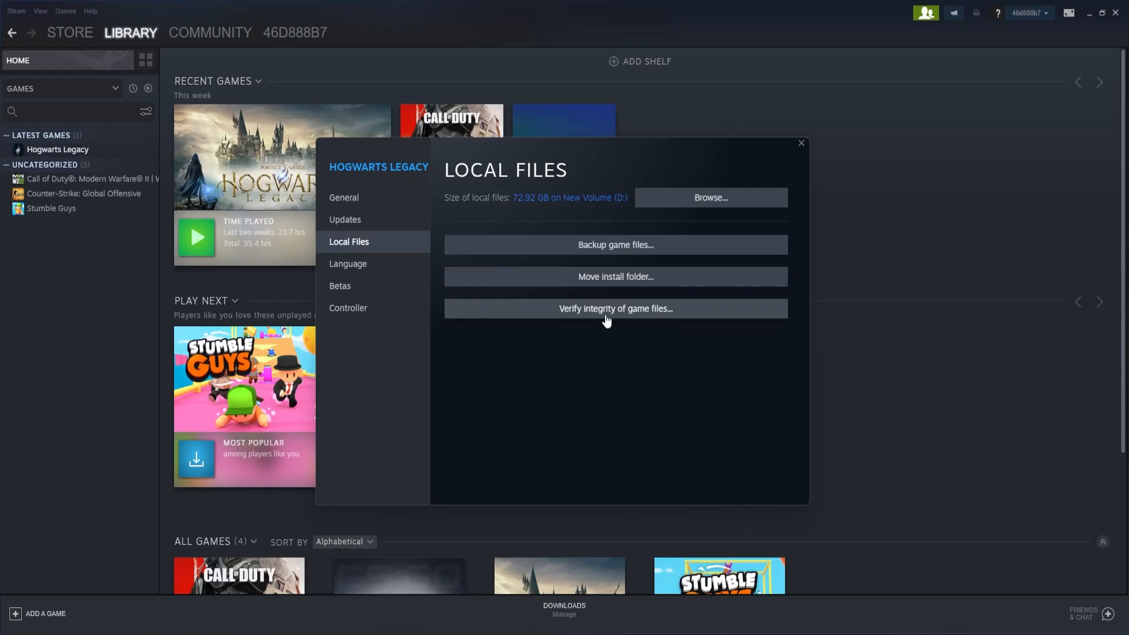
mouse_move(628, 361)
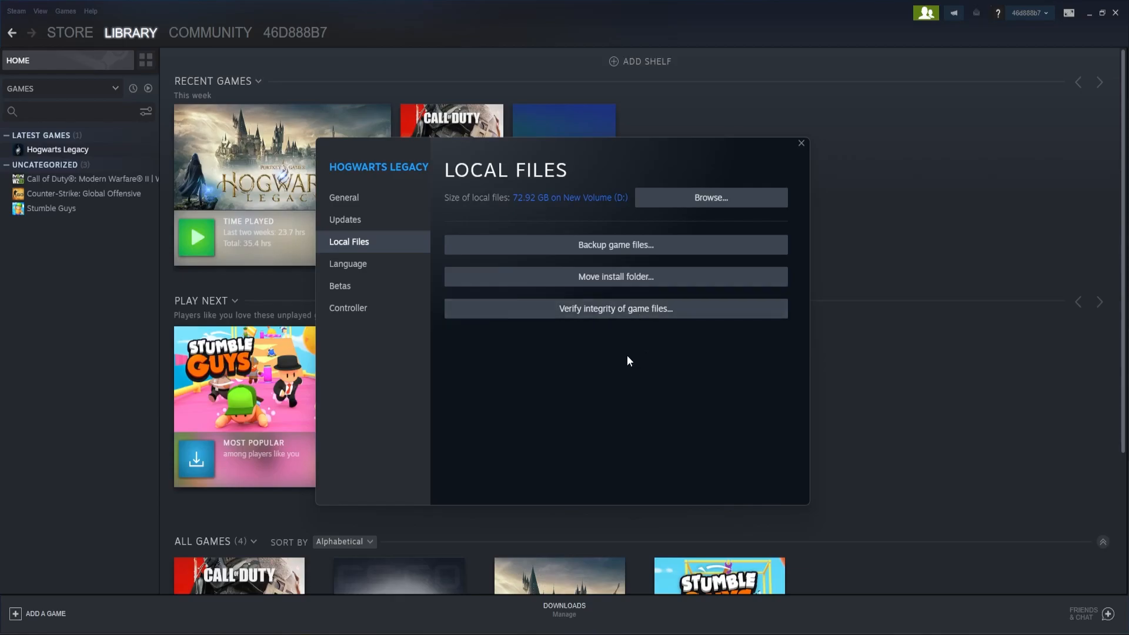
mouse_move(623, 359)
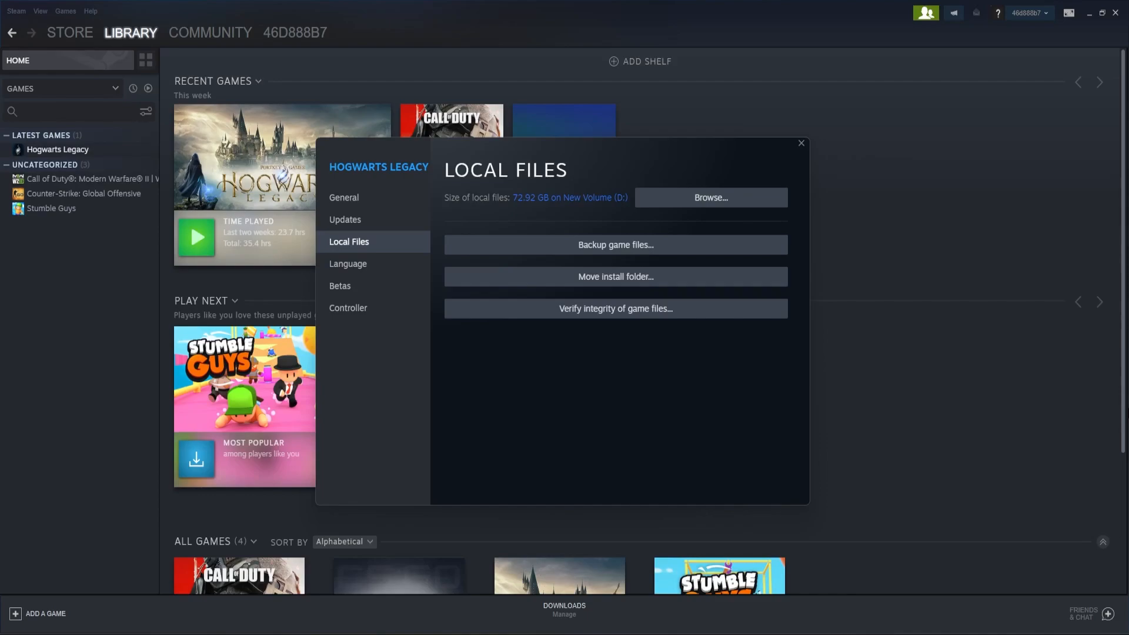
key(super)
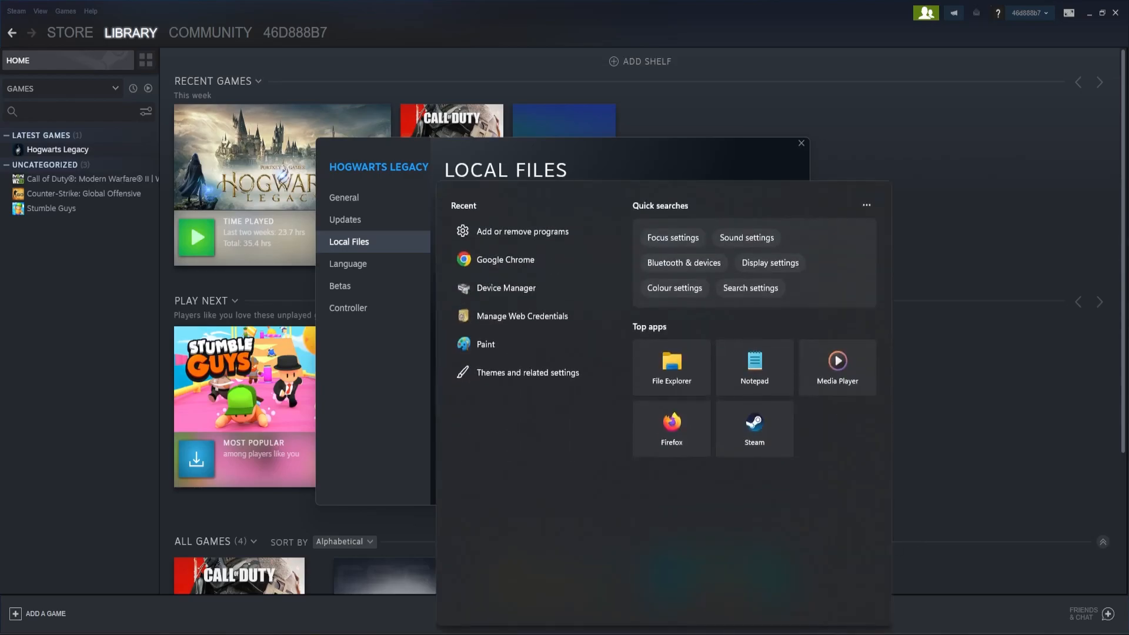
Choose Add or remove programs to reach the Installed apps list in Settings
click(521, 232)
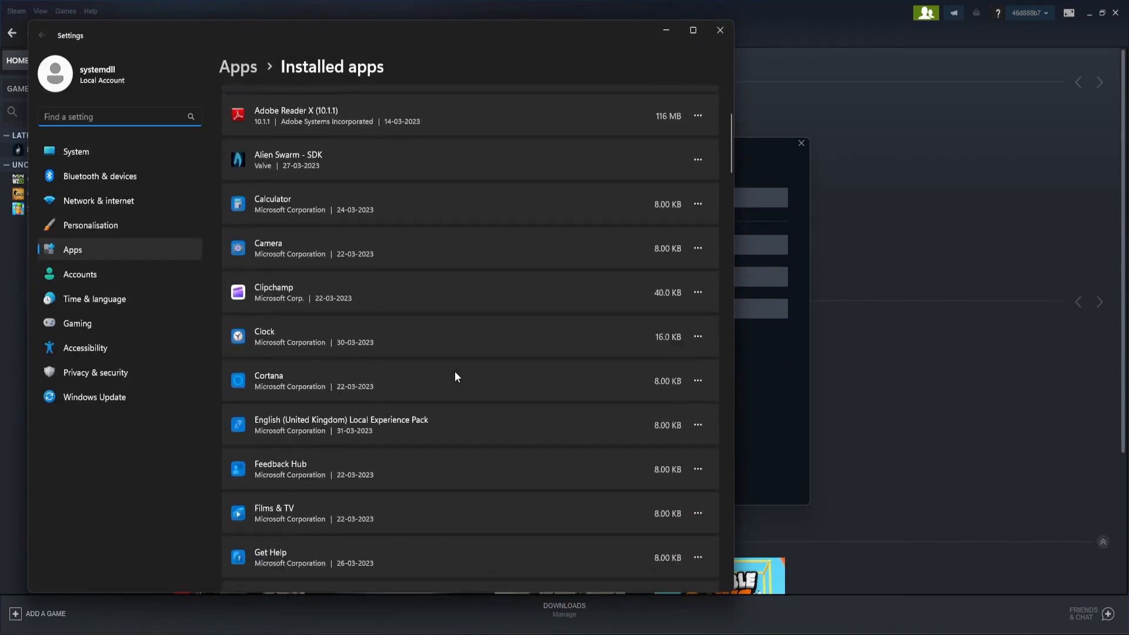
scroll(down, 3)
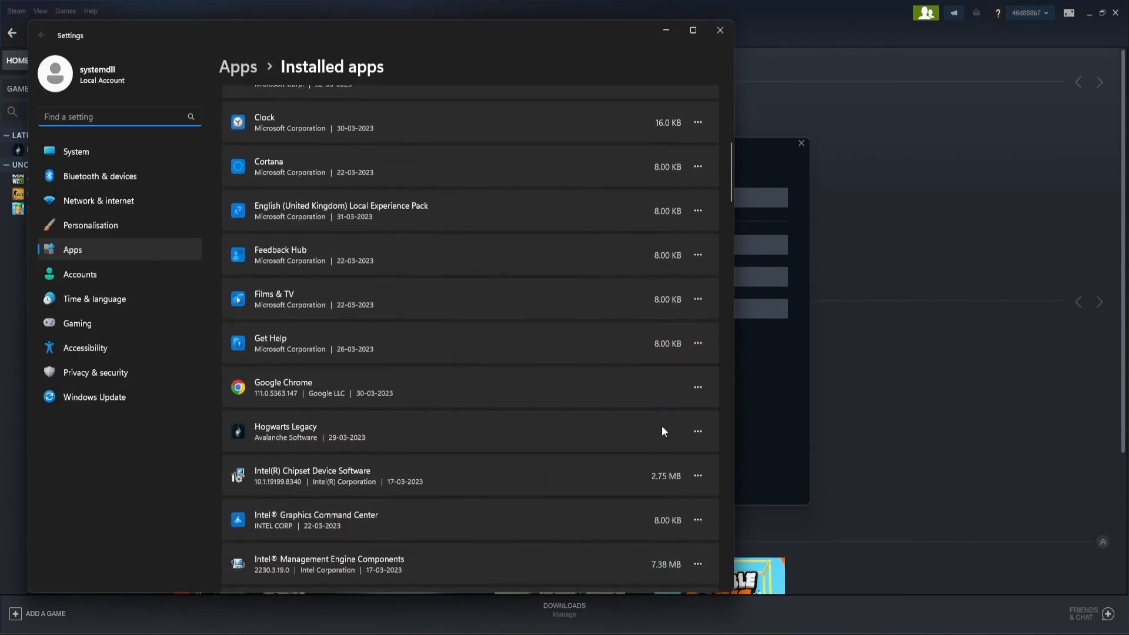
mouse_move(696, 432)
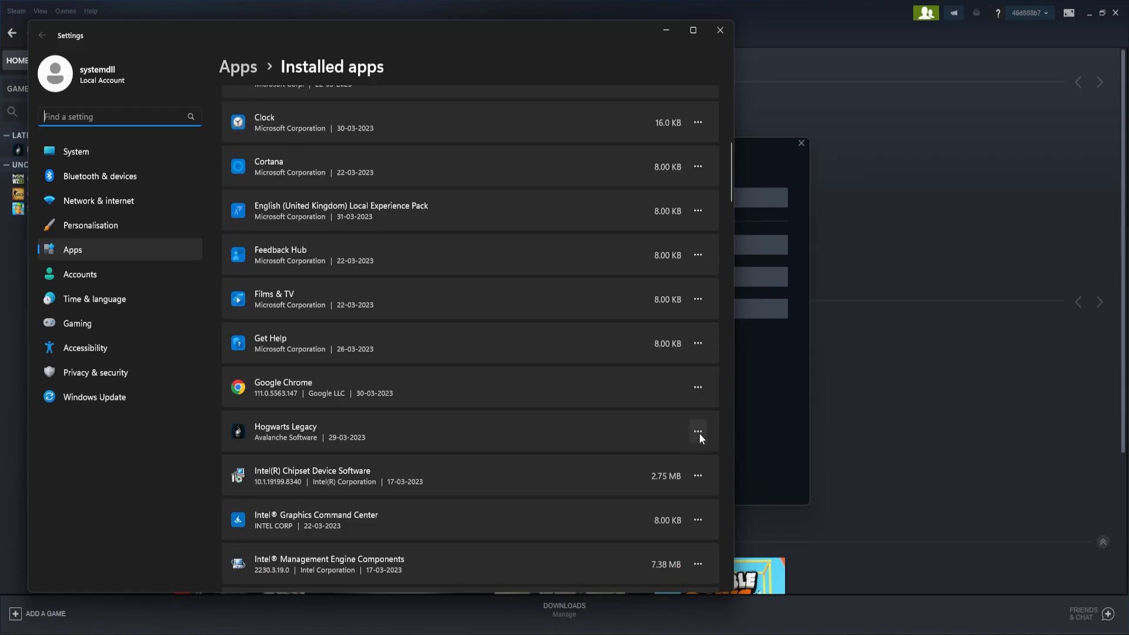
click(696, 431)
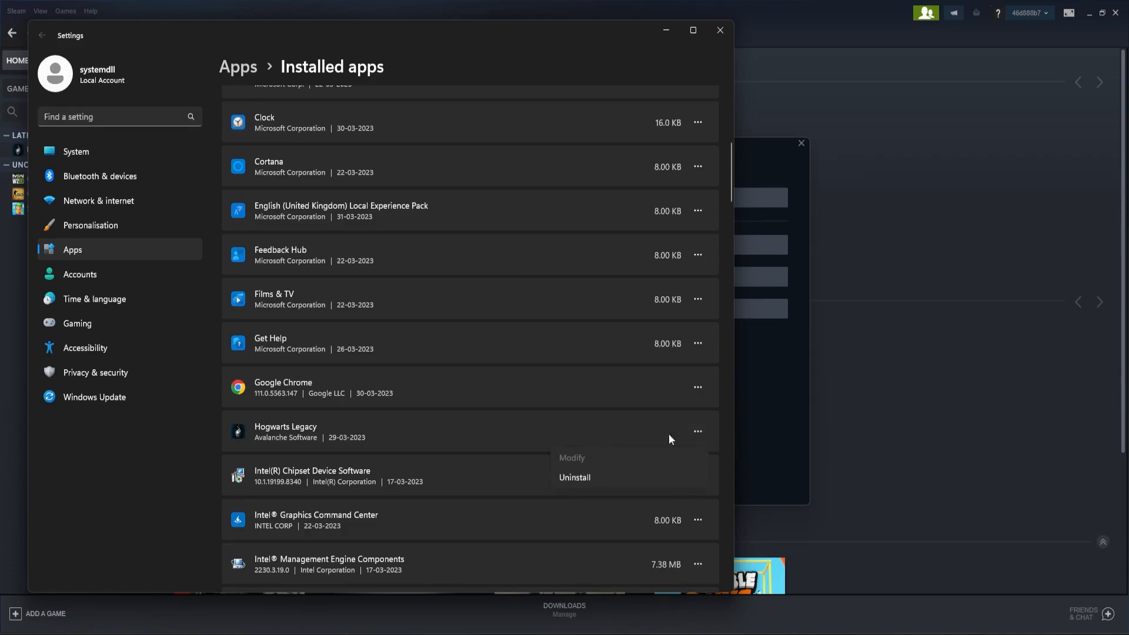
click(501, 434)
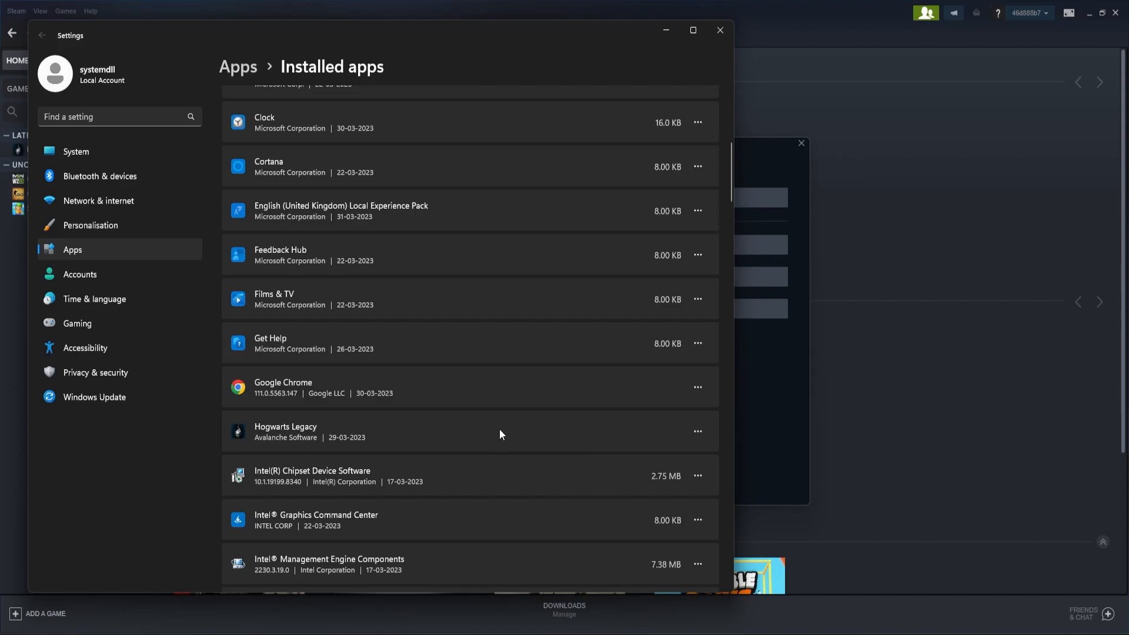